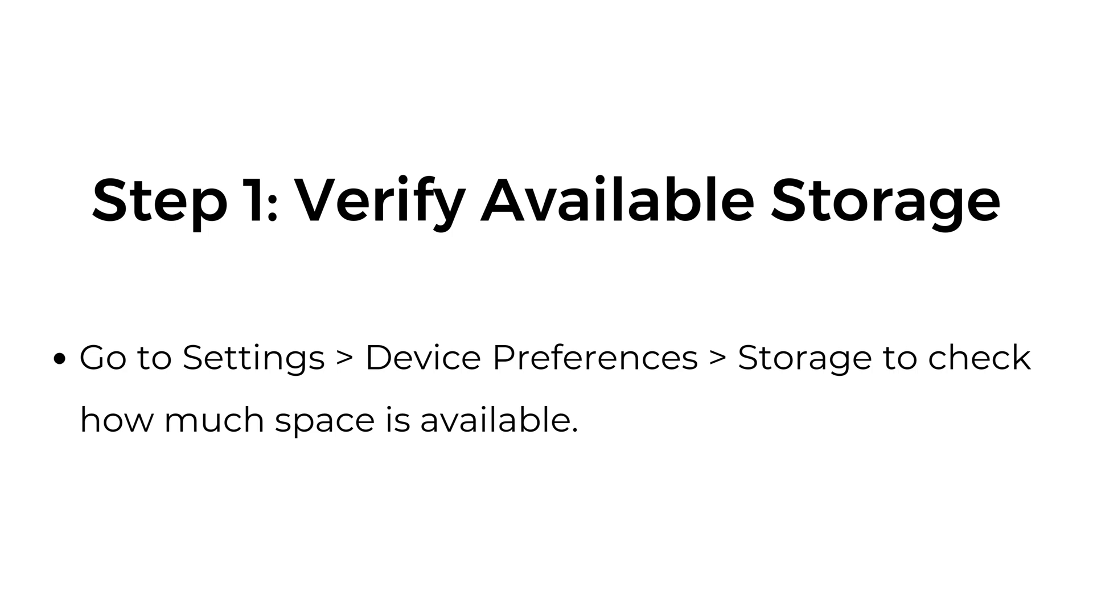
key("Right")
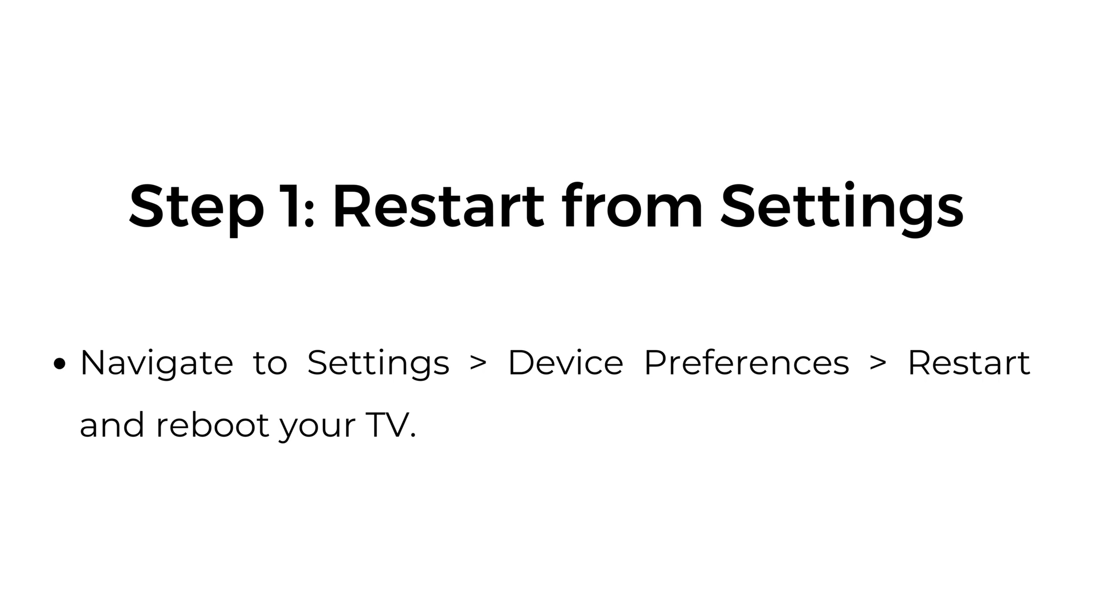
key("Right")
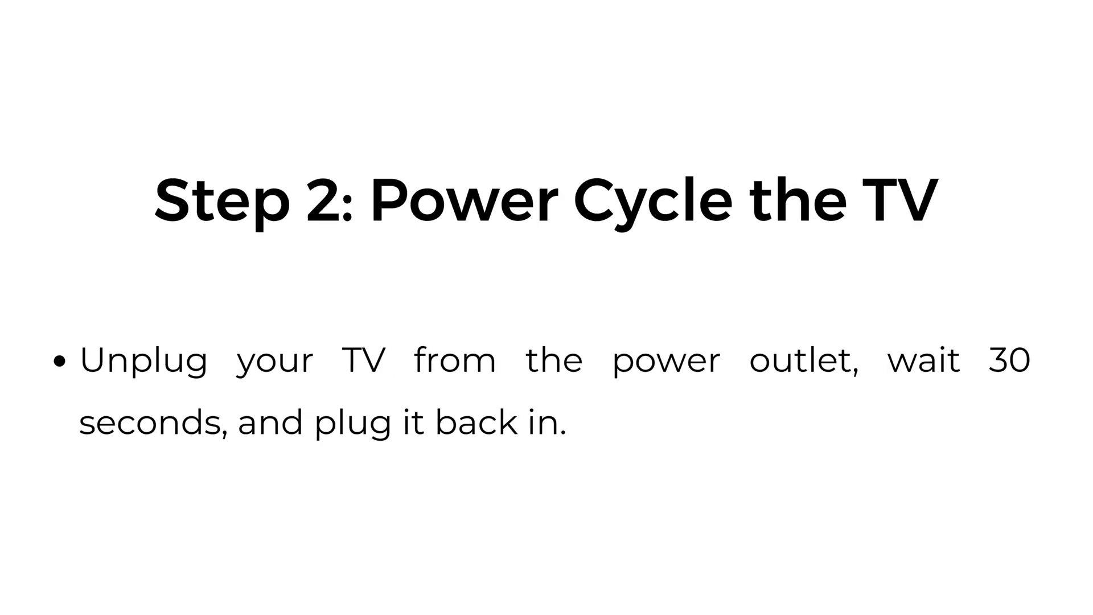